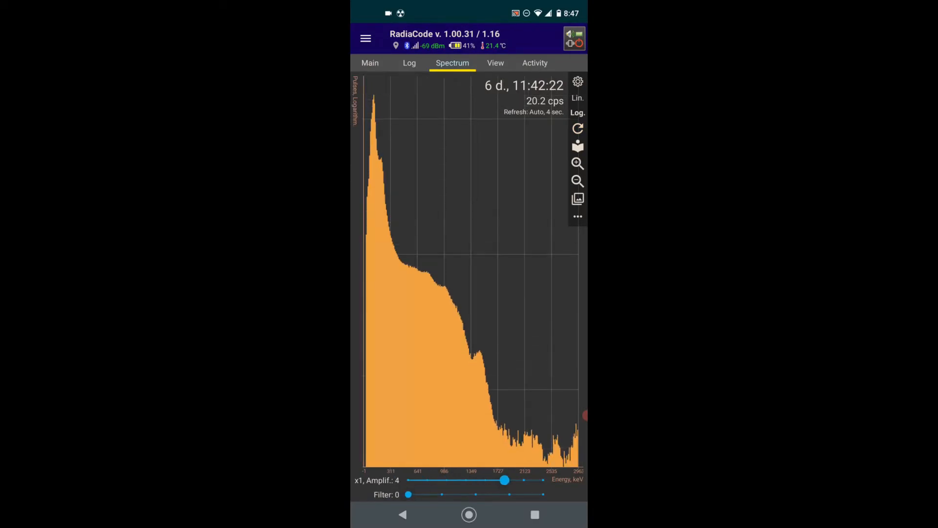
- Raise amplification to 10 and magnify the log spectrum x4 on roughly 0–680 keV
left_click_drag(506, 479, 543, 479)
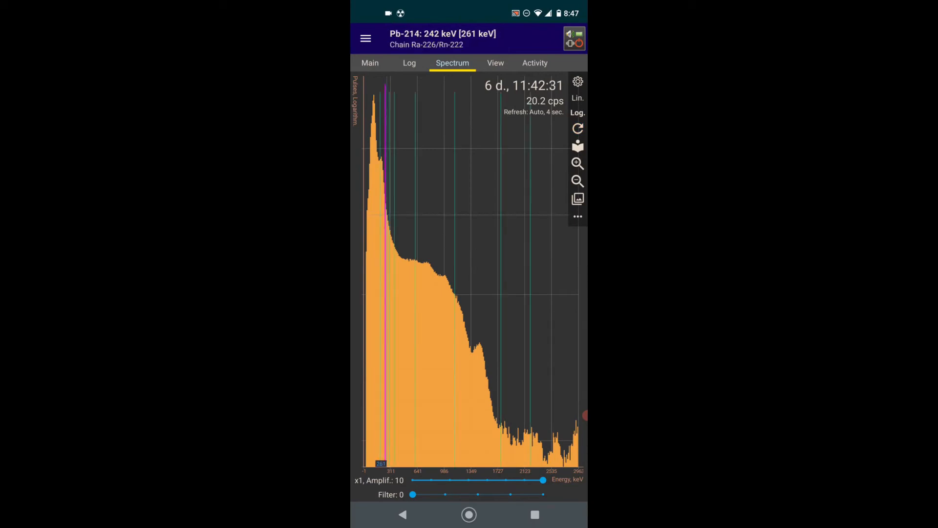
left_click(578, 163)
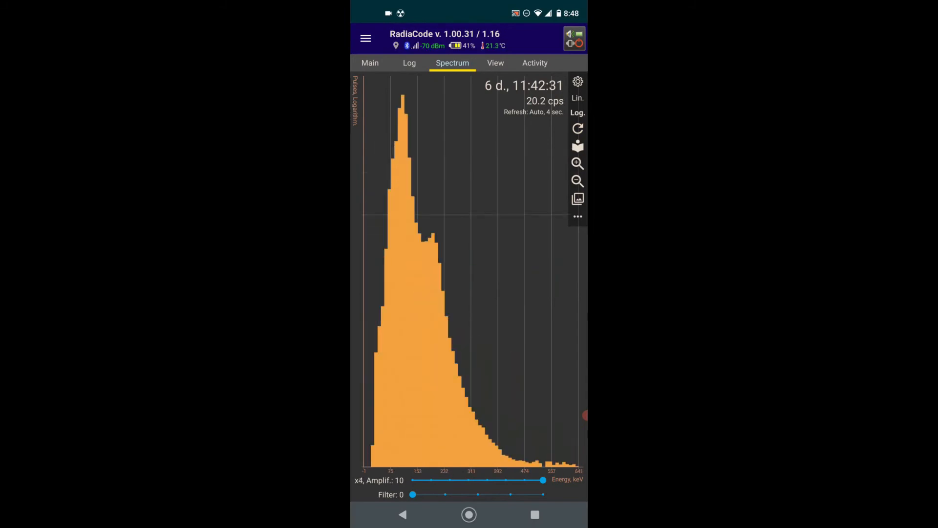
left_click(434, 239)
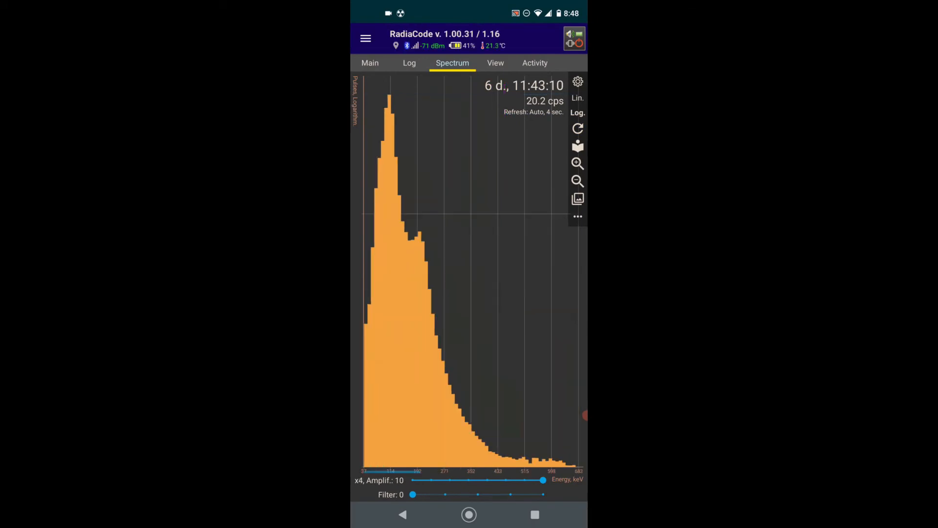
- Zoom back out to the full energy range and switch the spectrum to a linear scale
left_click(419, 240)
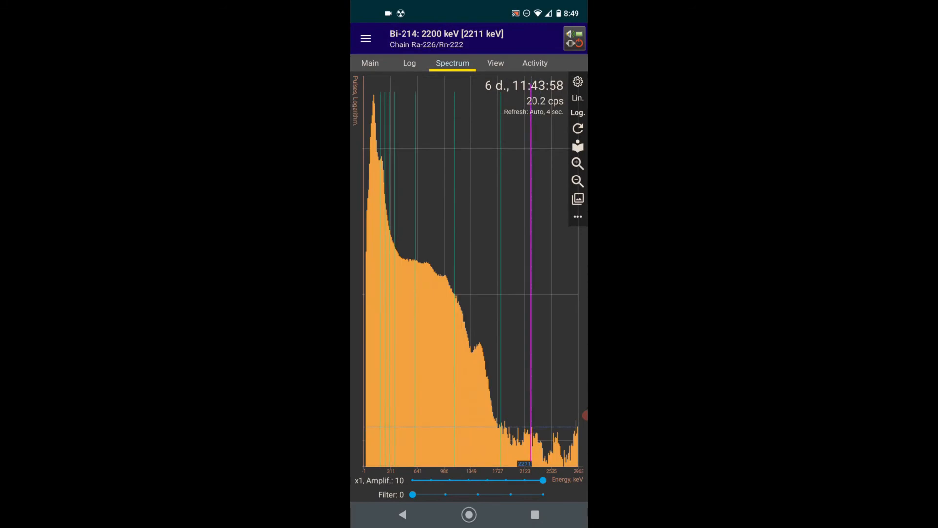
left_click(577, 98)
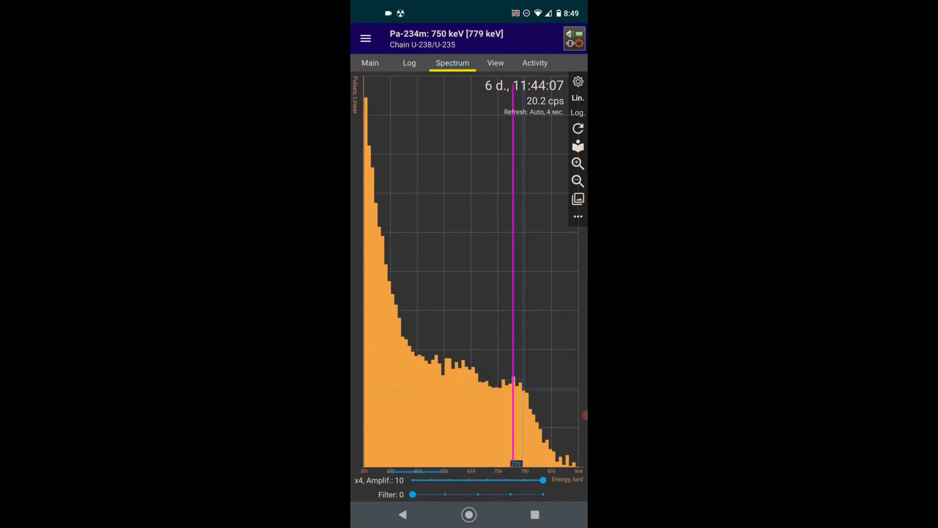
- Switch to Log, set smoothing filter to 1, mark the 1001 keV line, and zoom x2
left_click(578, 112)
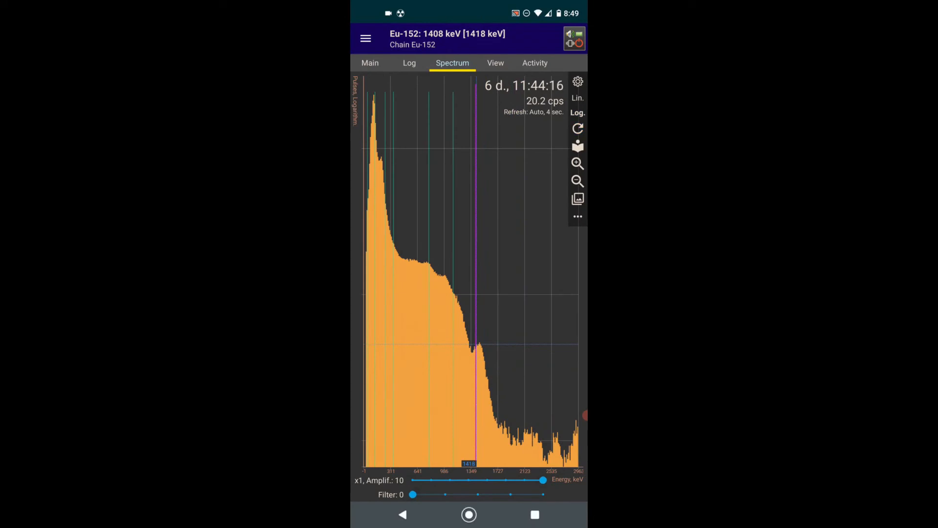
left_click_drag(412, 494, 446, 494)
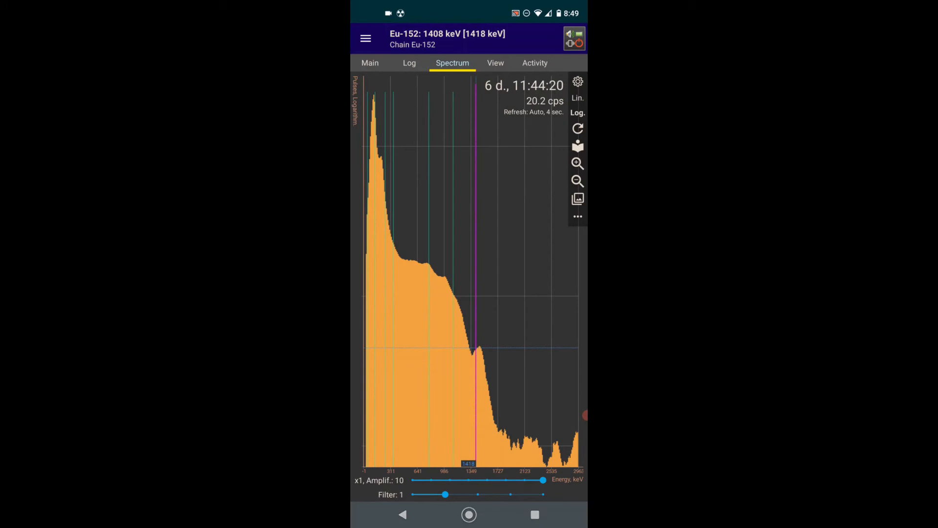
left_click_drag(445, 494, 543, 494)
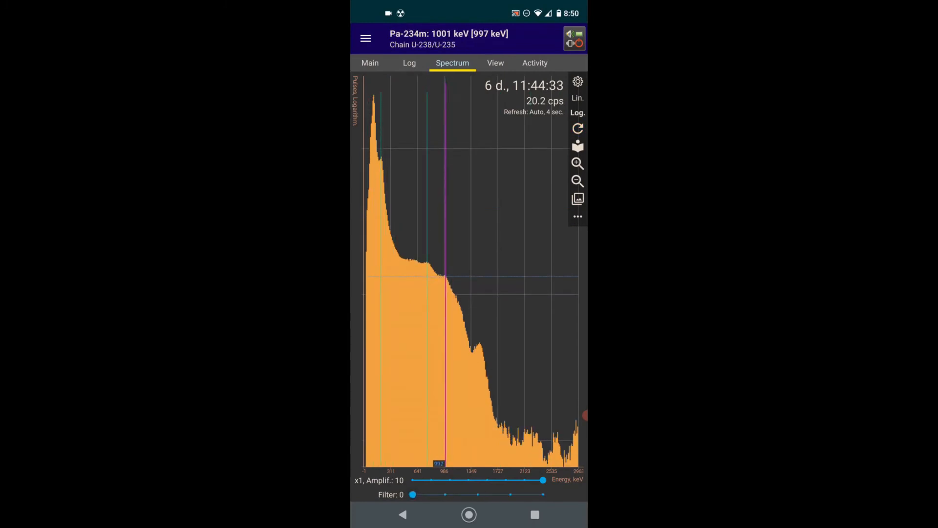
left_click_drag(412, 494, 445, 494)
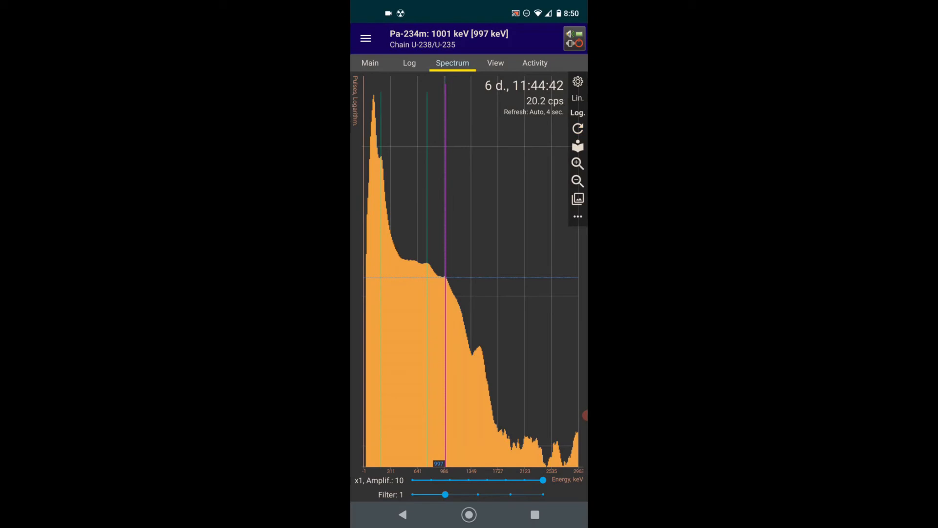
left_click(578, 128)
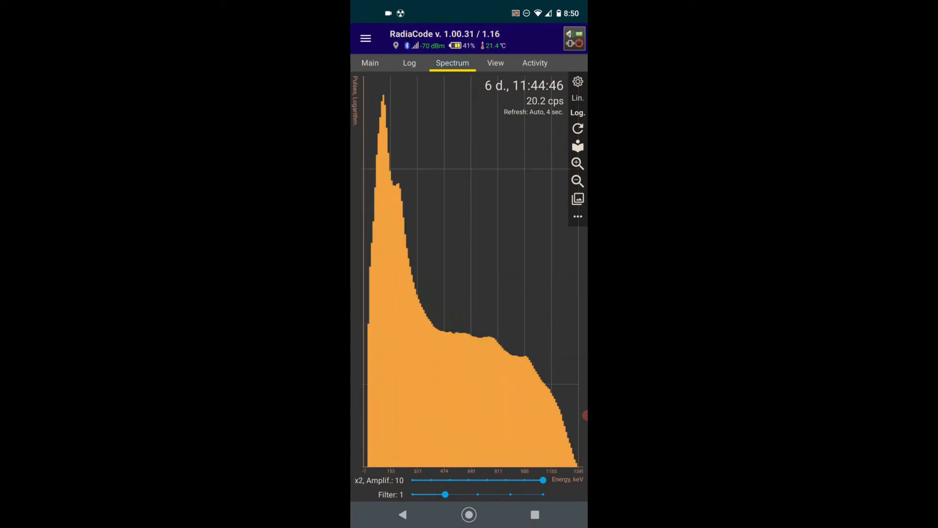
- Show the 8-day, 6.13 cps accumulation as an unsmoothed full-range log spectrum
left_click(487, 335)
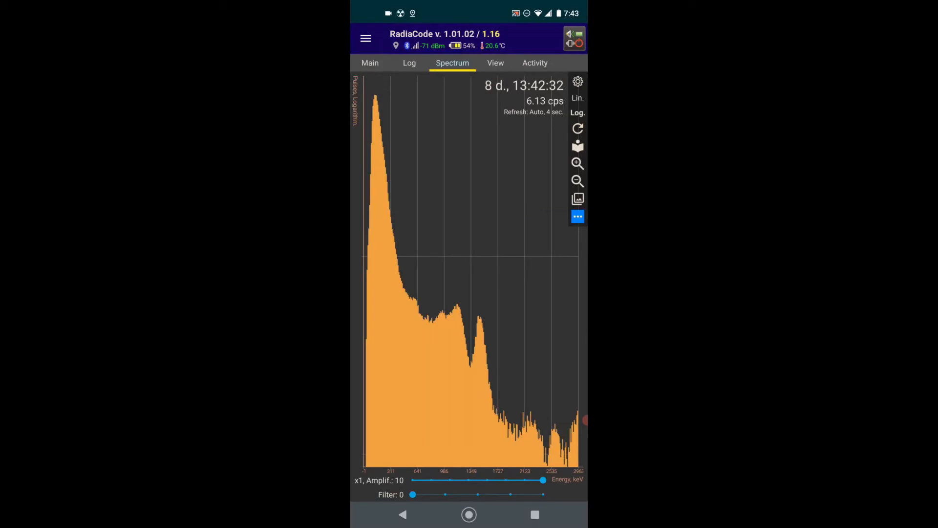
- Save the eight-day spectrum to the library as 'Bkgnd8days', set as current background
left_click(578, 217)
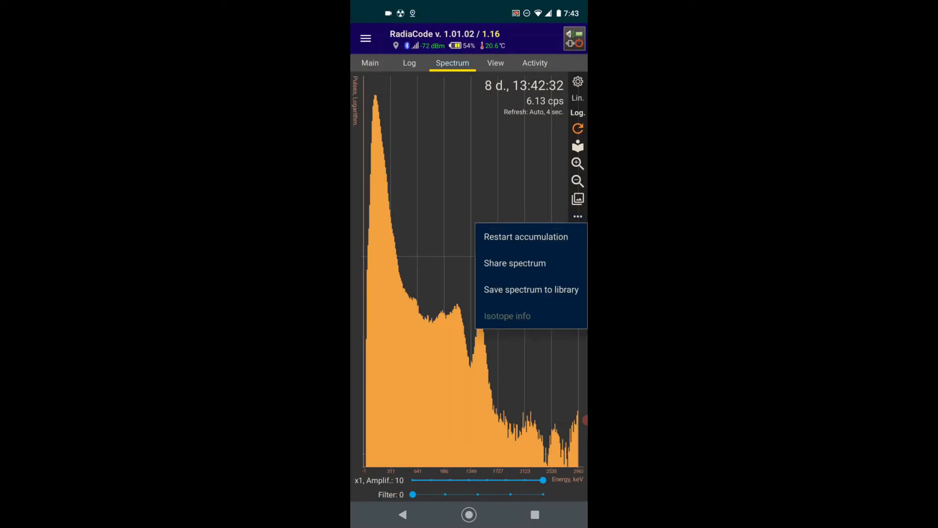
left_click(531, 289)
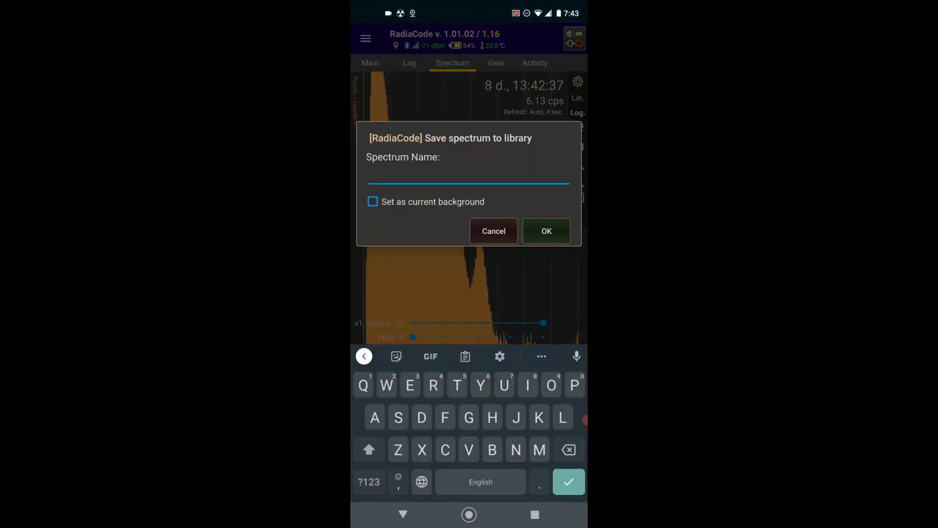
left_click(371, 202)
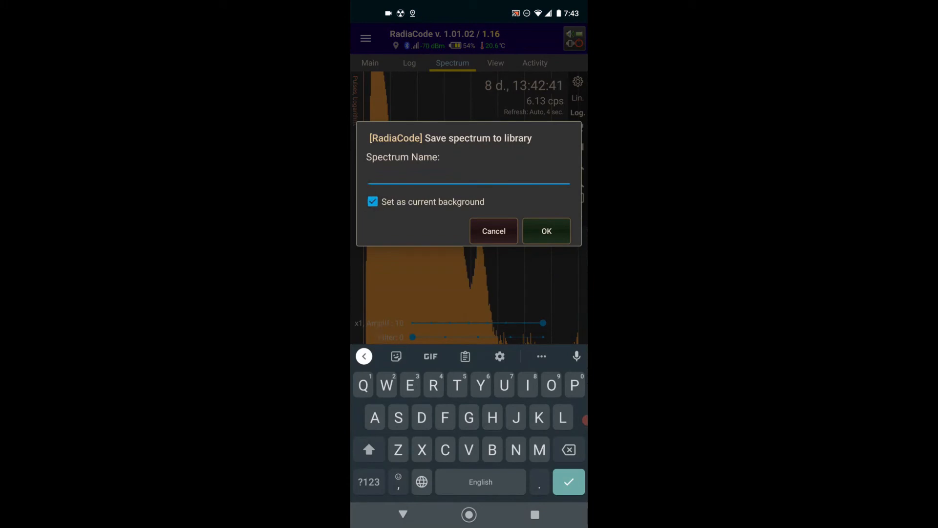
type("B")
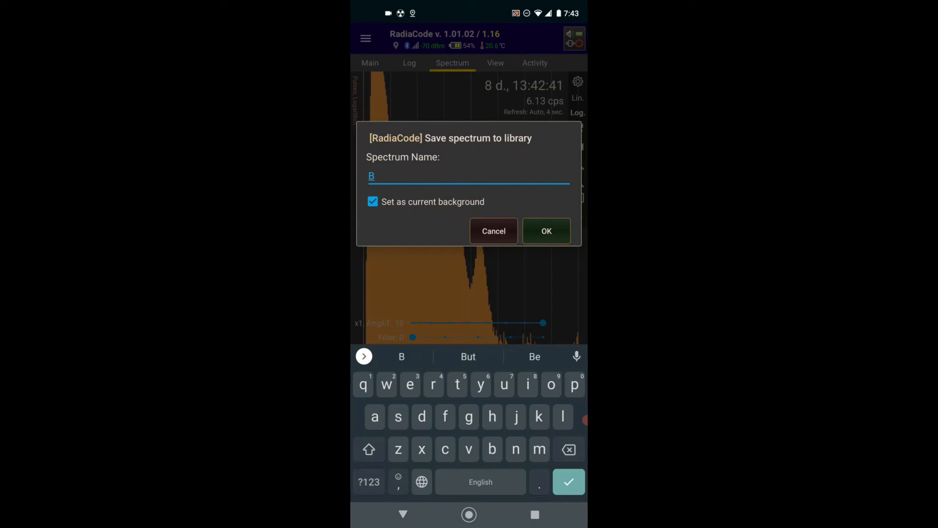
type("kgng")
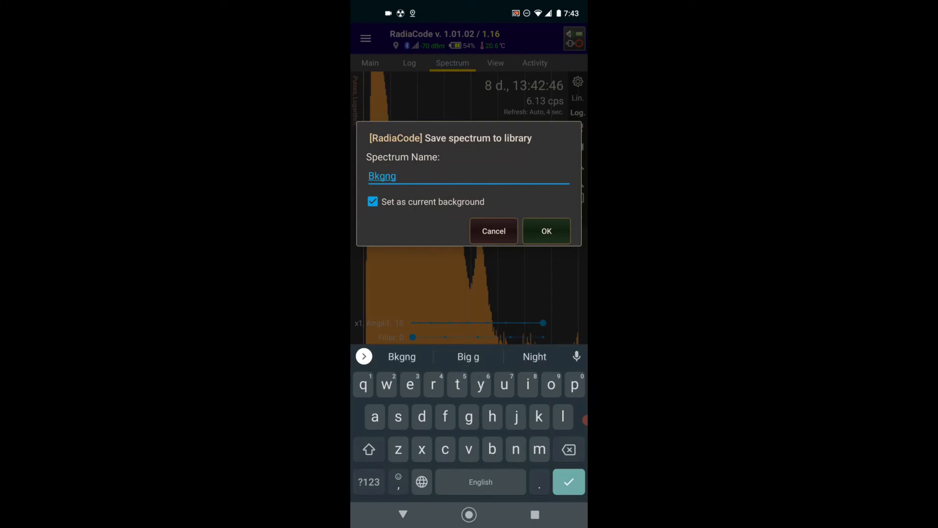
type("8")
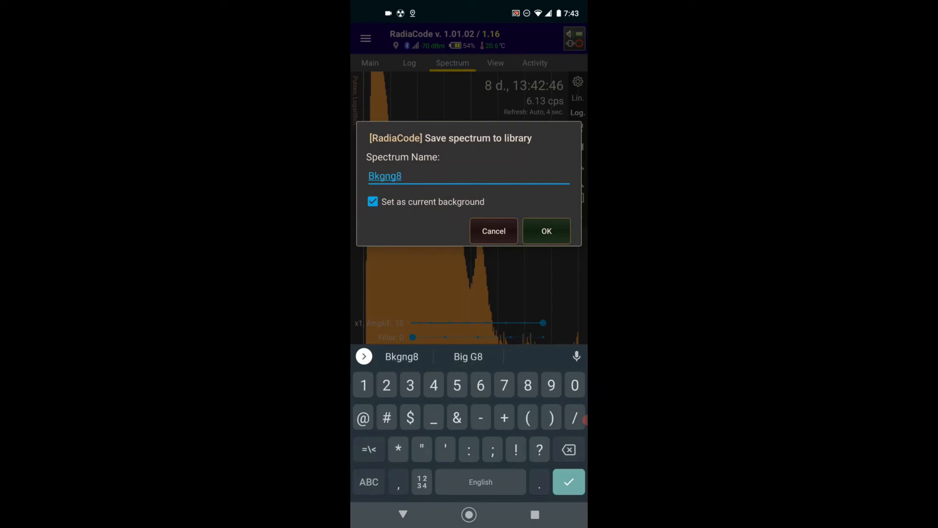
type("da")
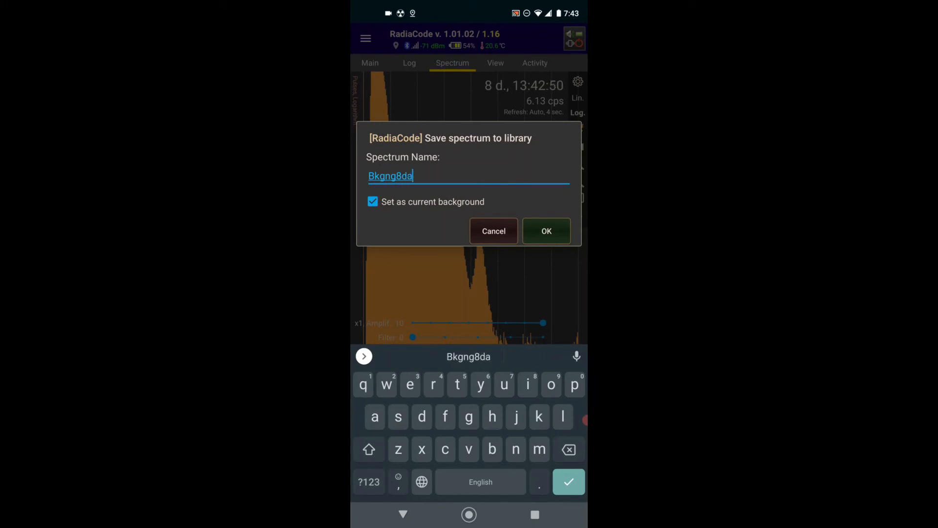
type("ys")
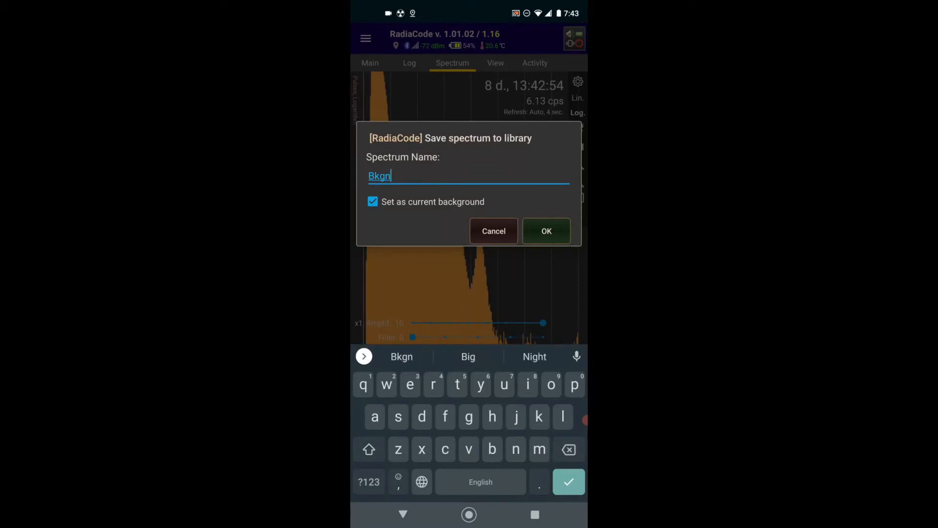
type("d")
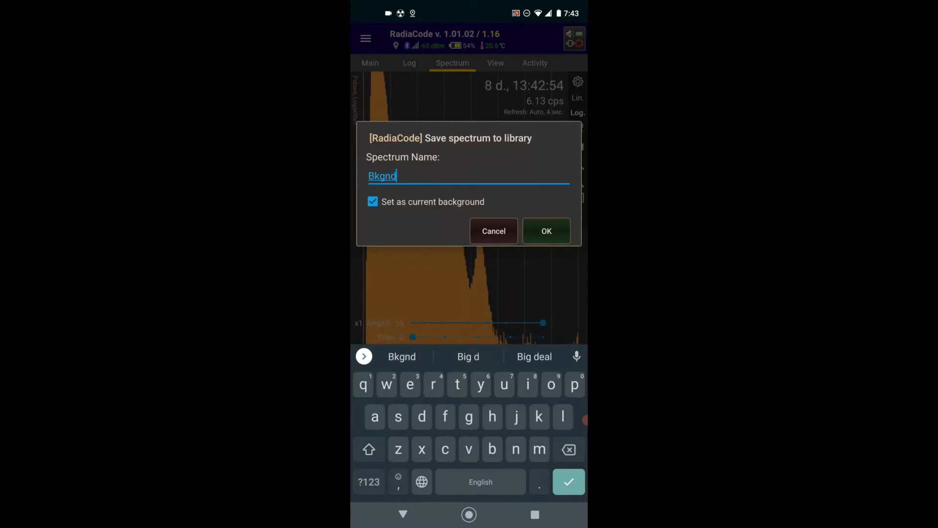
type("8")
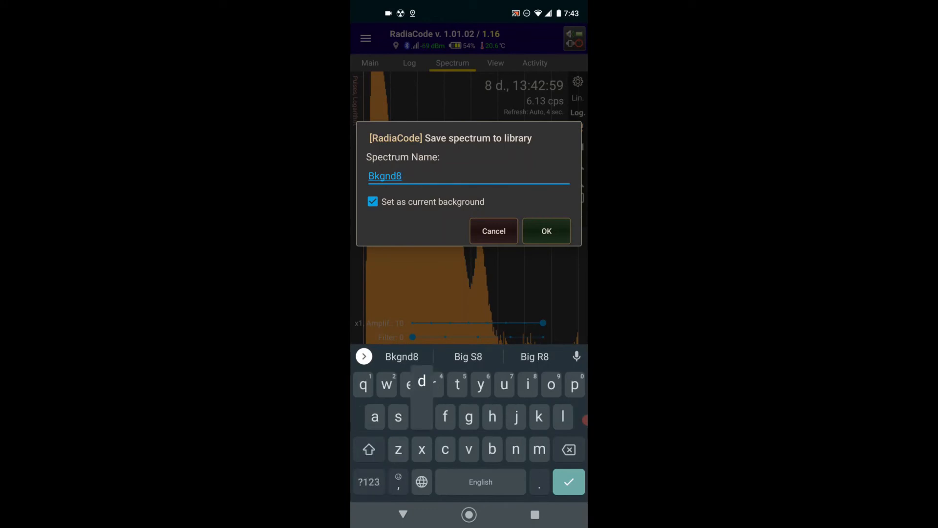
type("days")
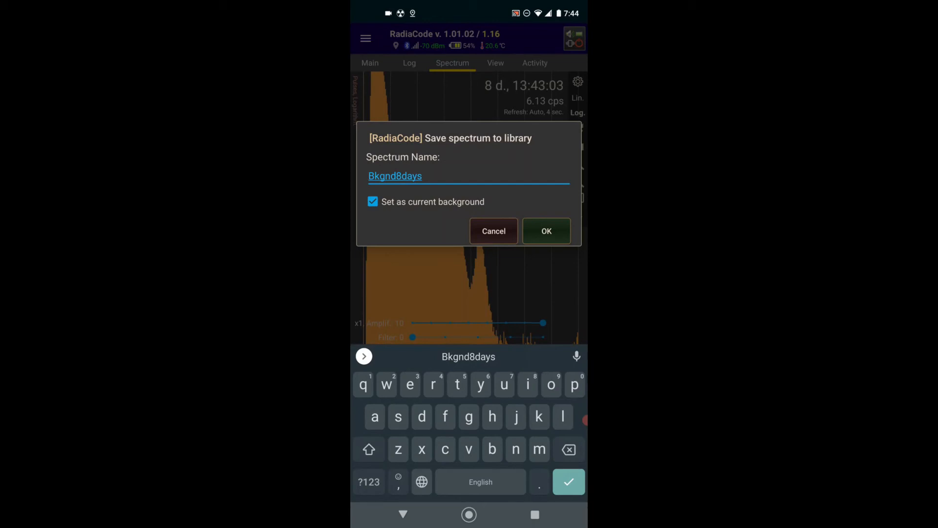
left_click(545, 231)
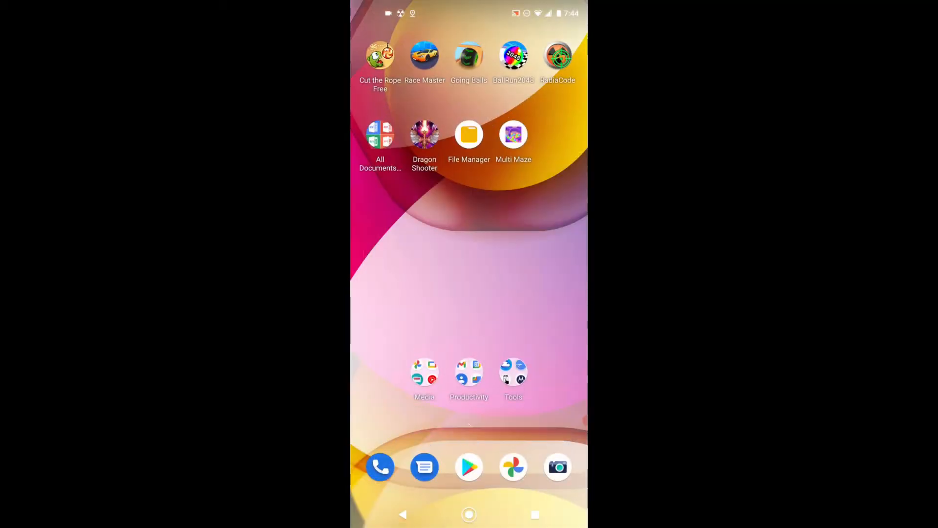
- Return to RadiaCode and open the saved-spectra library to reach Uranium8day
left_click(557, 56)
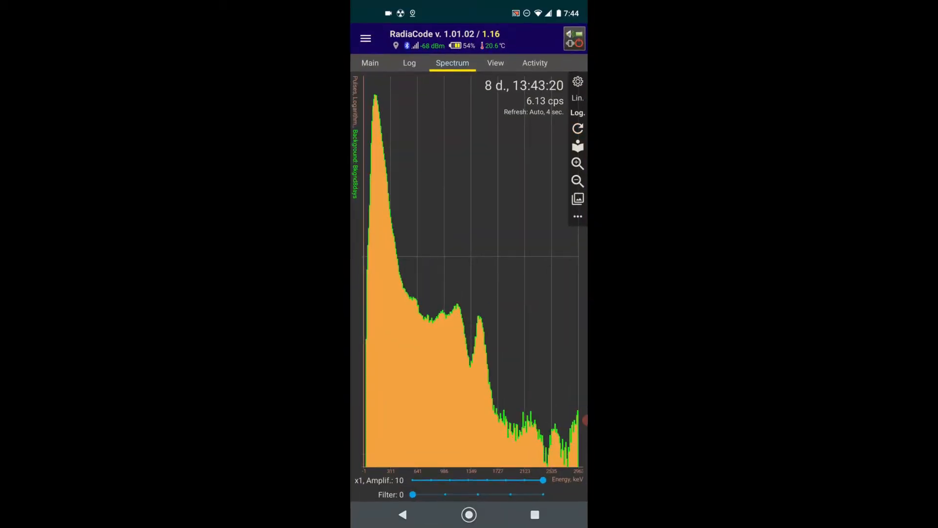
left_click(578, 199)
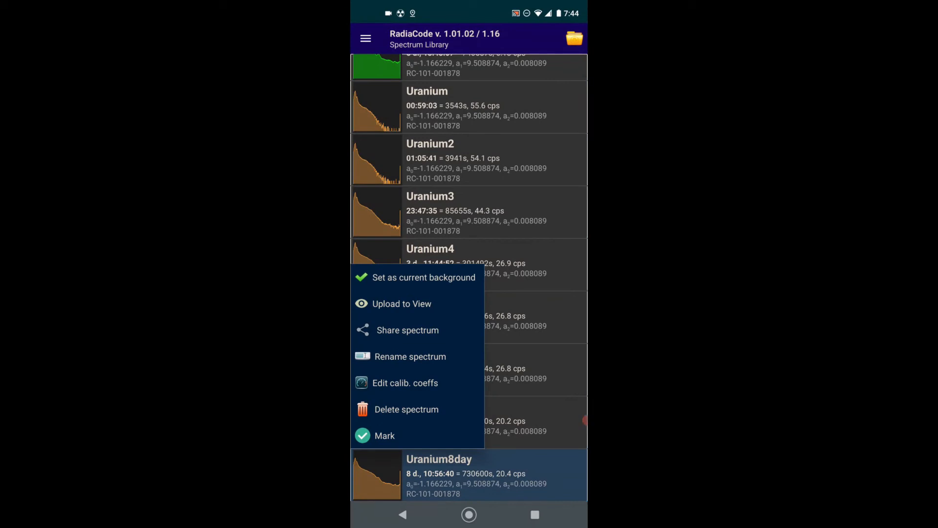
- Load Uranium8day for viewing, zoom into the low-energy peaks and sweep the marker across them
left_click(402, 304)
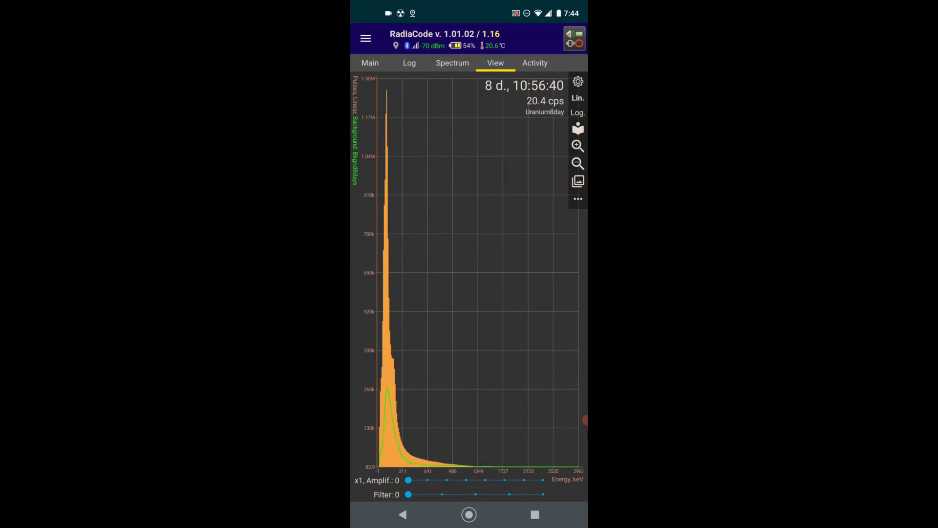
left_click(578, 146)
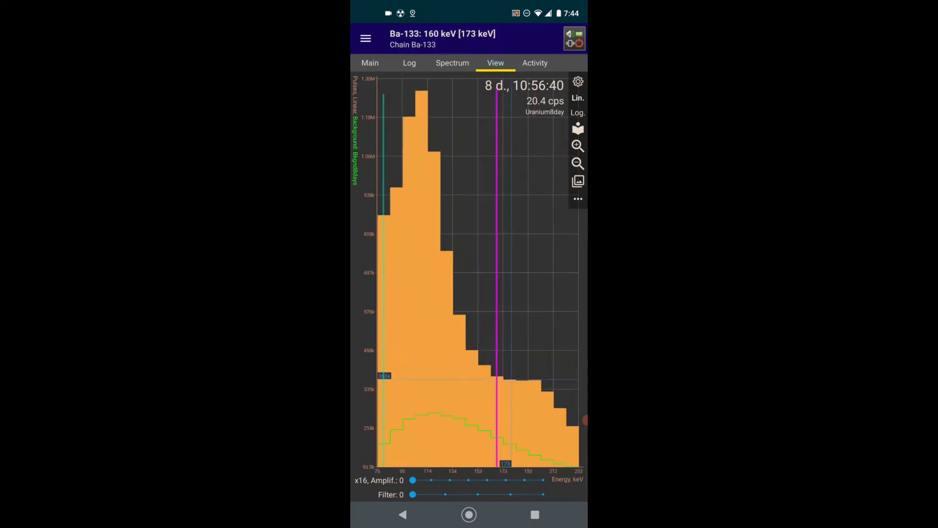
left_click_drag(413, 481, 544, 480)
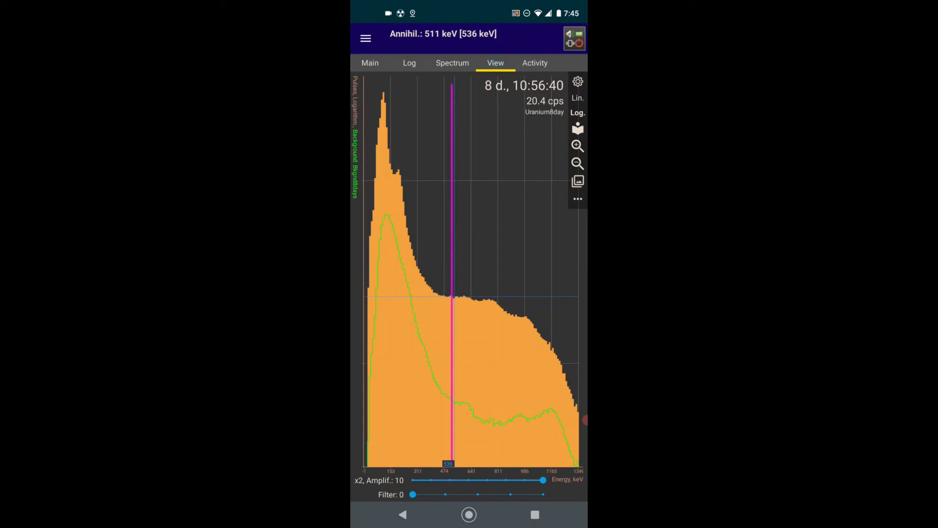
left_click(469, 514)
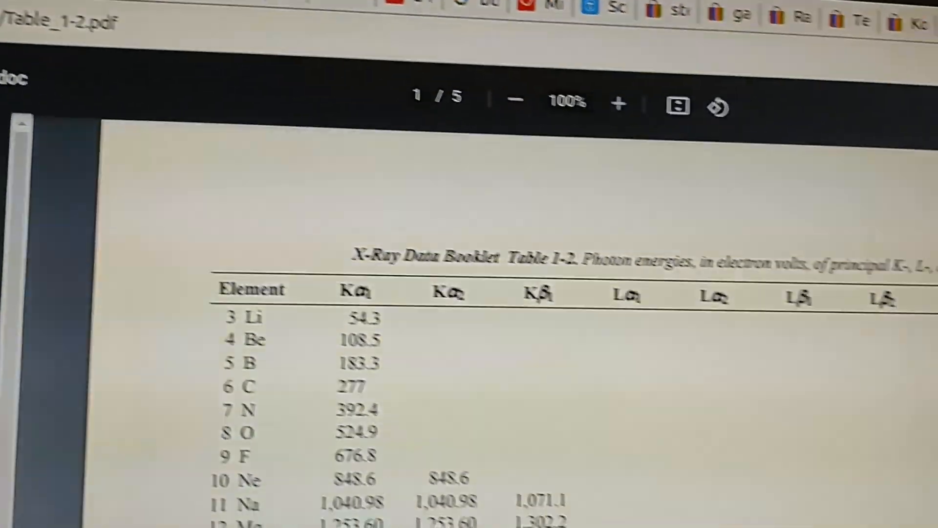
- Scroll the X-ray photon-energy table down to the 92 U row (Kα1 98,439 eV)
scroll("down", 3)
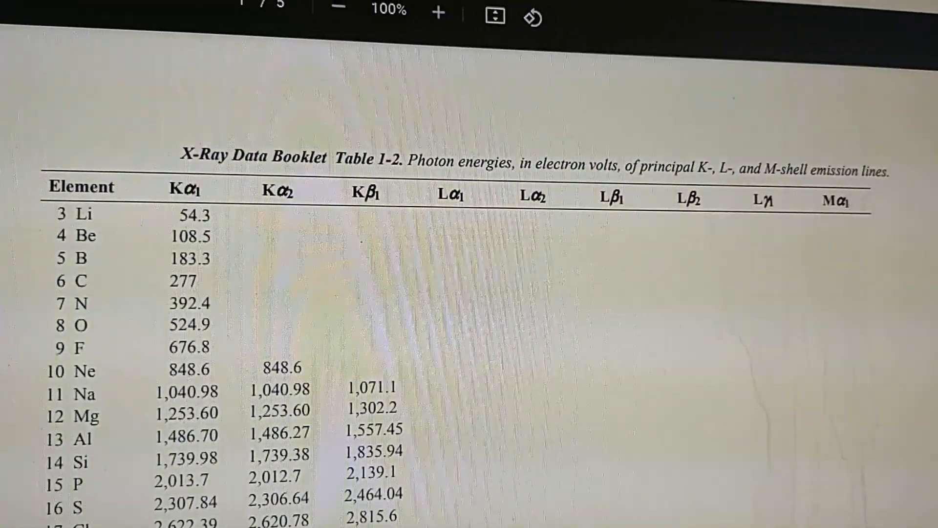
scroll("down", 3)
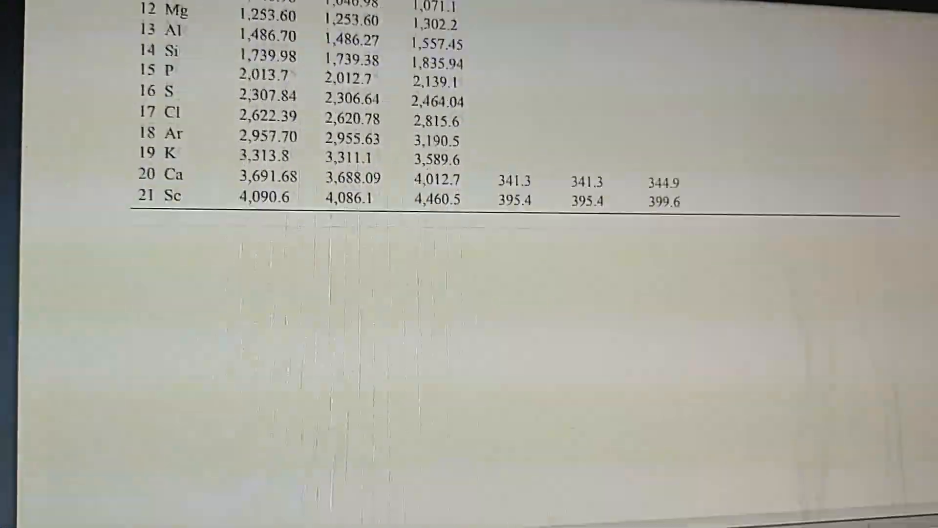
scroll("down", 3)
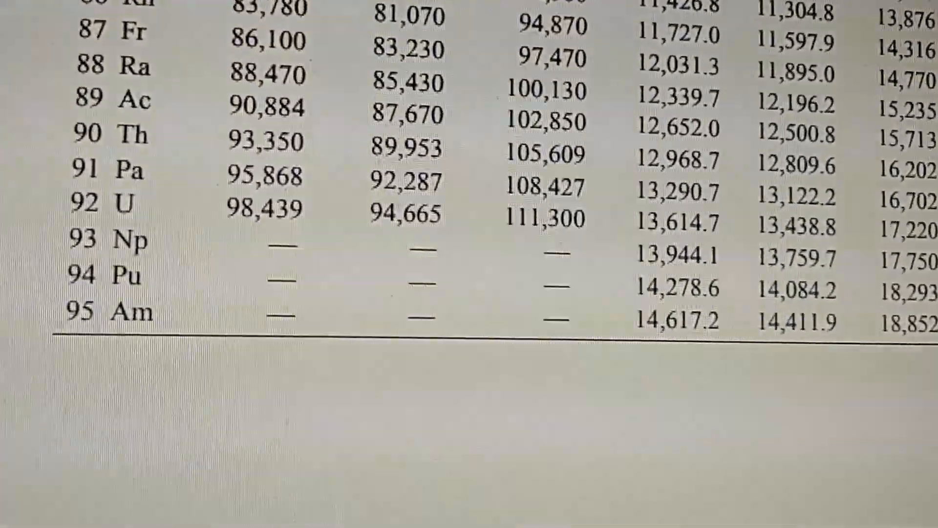
scroll("down", 3)
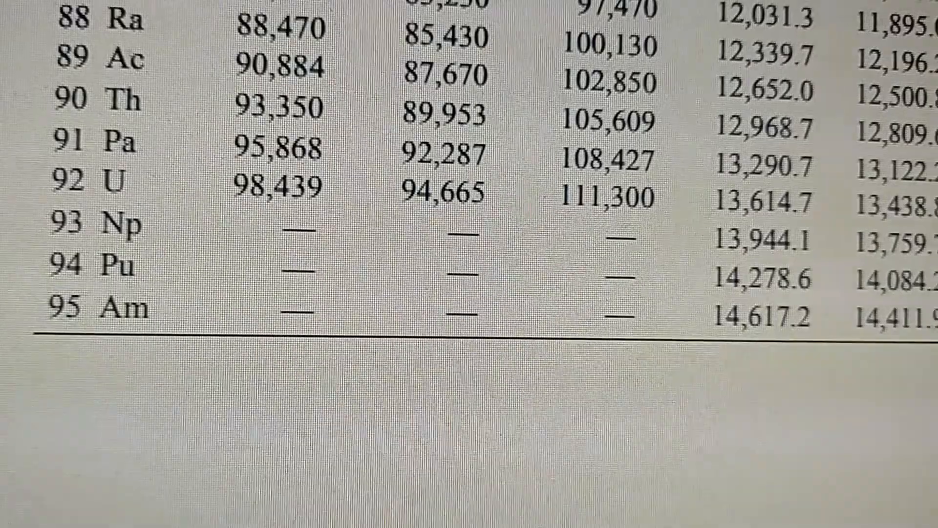
scroll("down", 3)
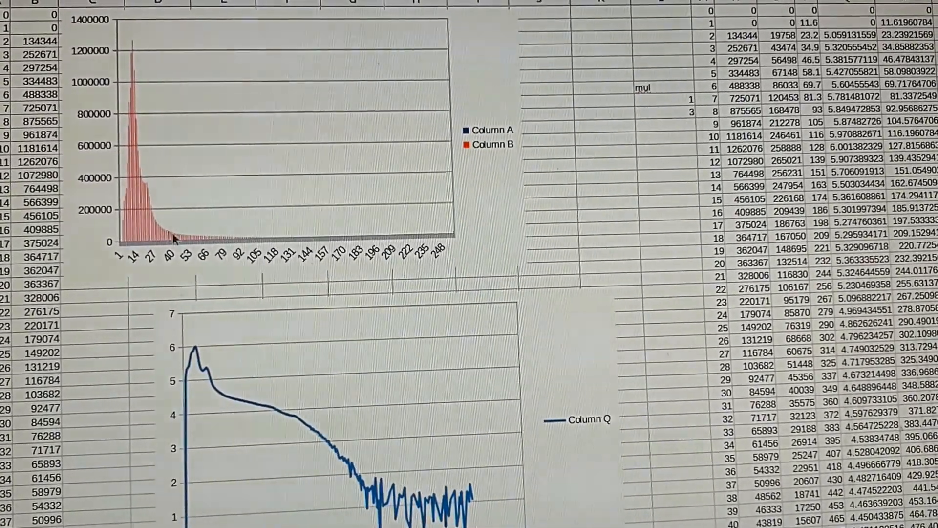
- Scroll through the Uranium8day_730600s sheet's linear chart and Column Q log charts
scroll("down", 3)
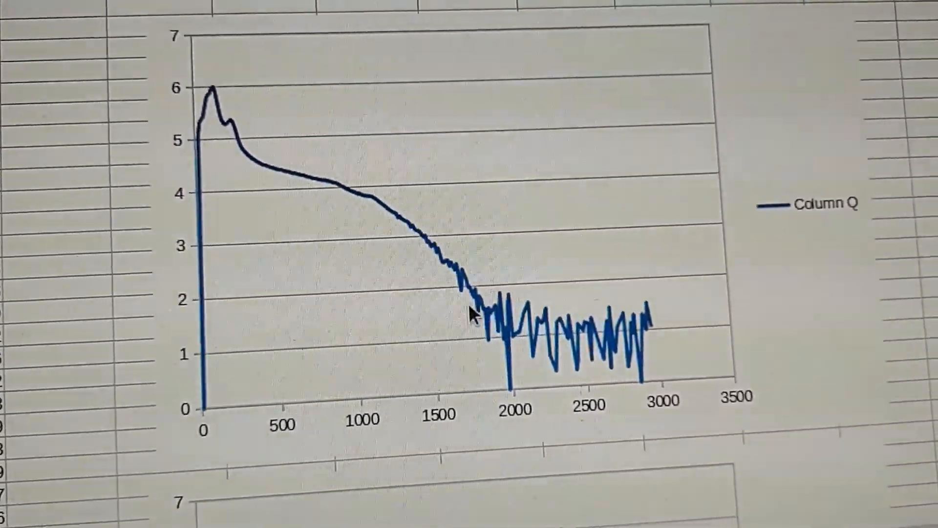
scroll("down", 3)
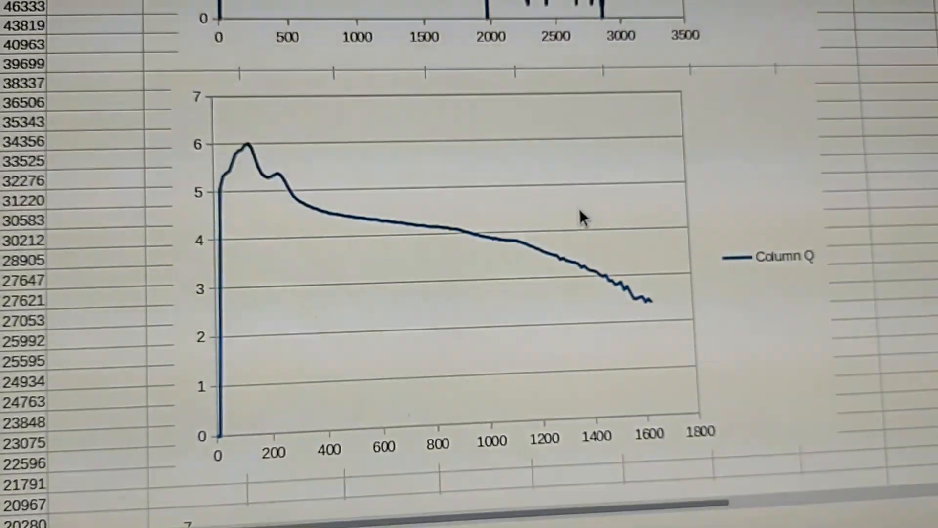
scroll("down", 3)
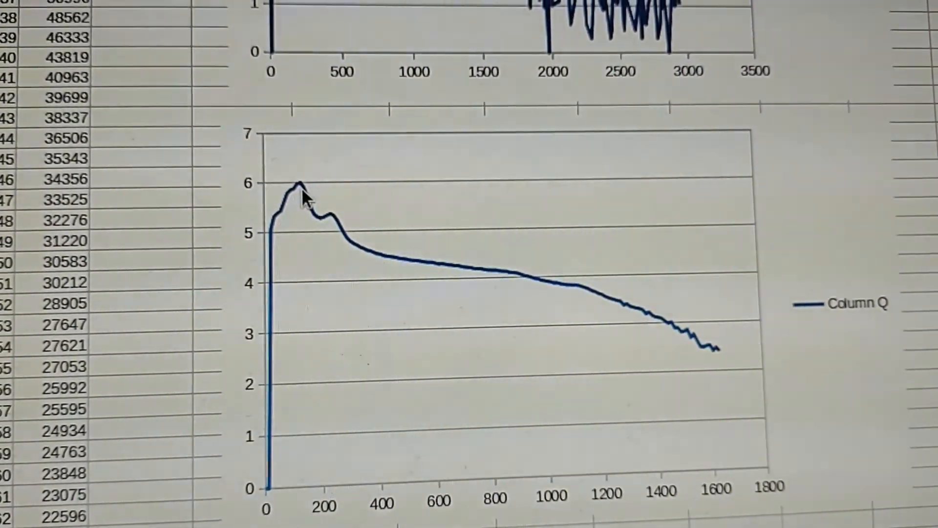
scroll("down", 3)
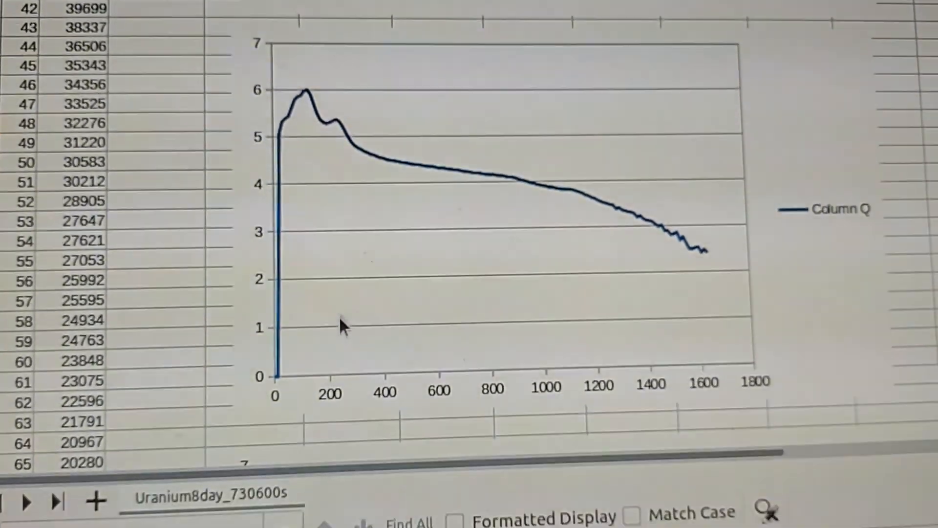
scroll("down", 3)
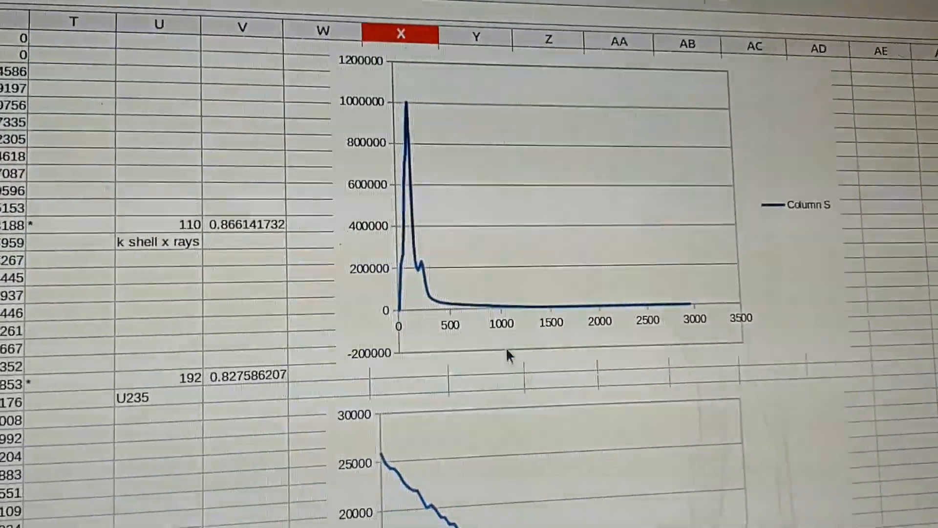
- Scroll to the Column S chart and the 110 keV and 192 keV peak ratio cells
scroll("down", 3)
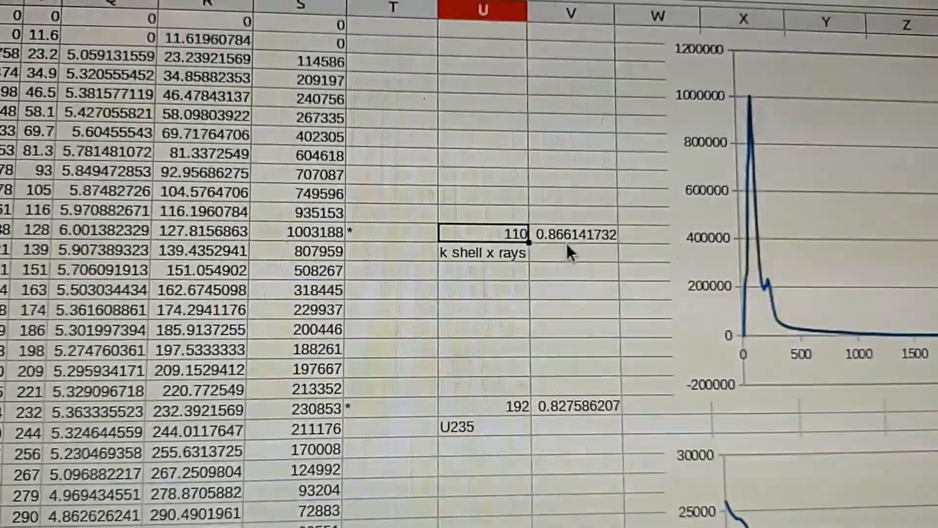
scroll("down", 3)
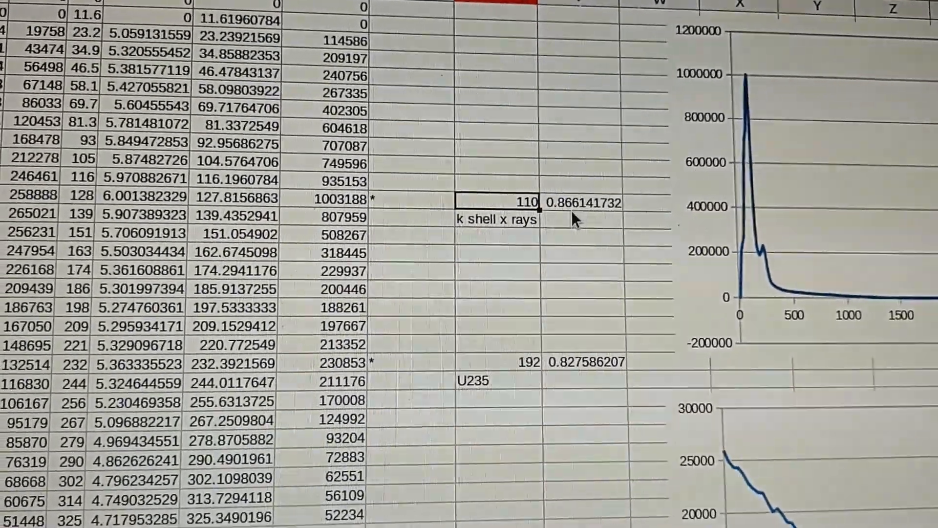
scroll("down", 3)
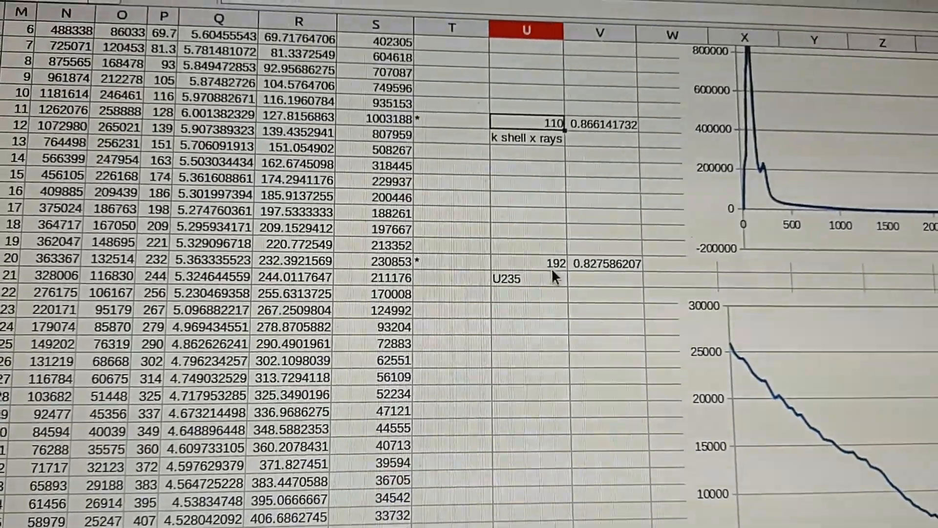
- Scroll past the U235 row to the Pa234 peak 14249 at 750, ratio 0.910194175
scroll("down", 3)
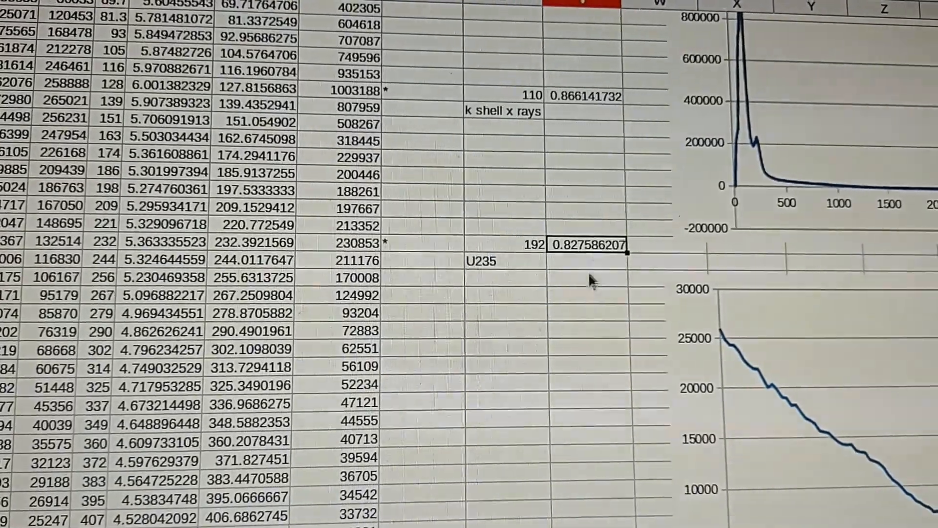
scroll("down", 3)
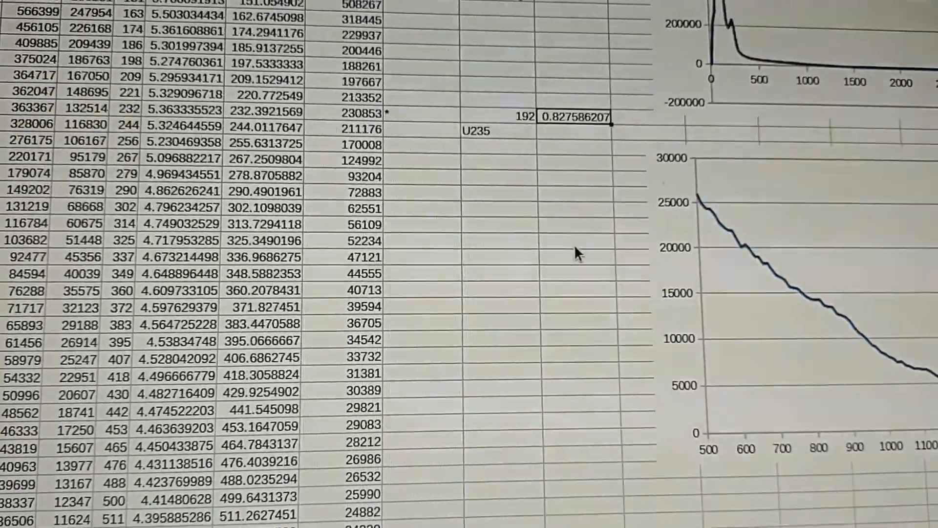
scroll("down", 3)
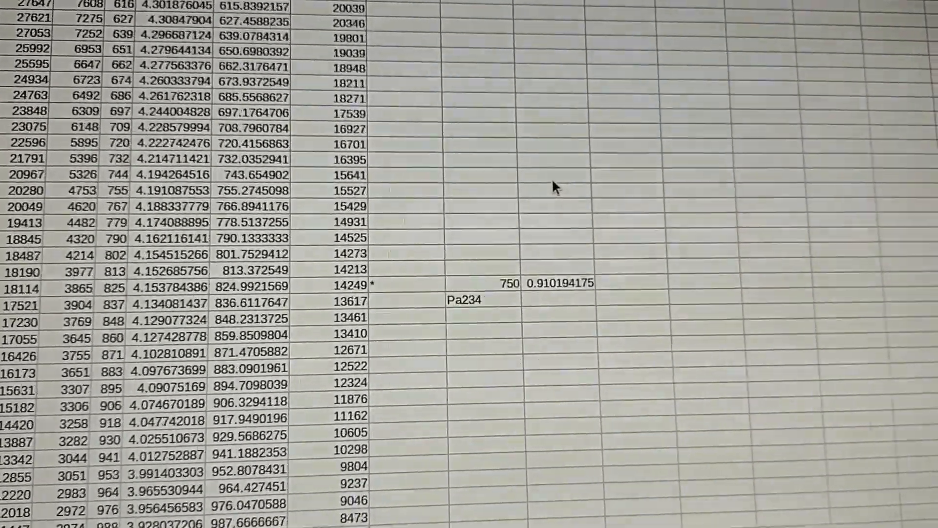
scroll("down", 3)
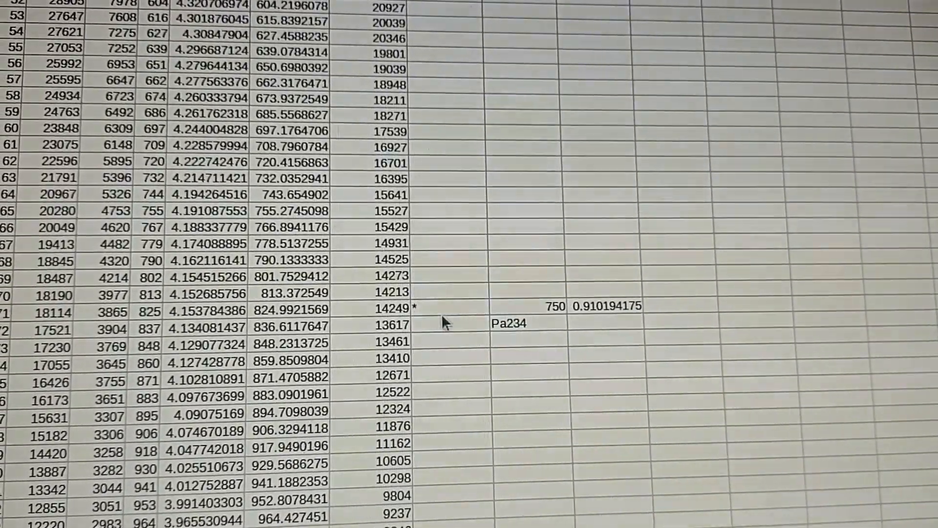
scroll("down", 3)
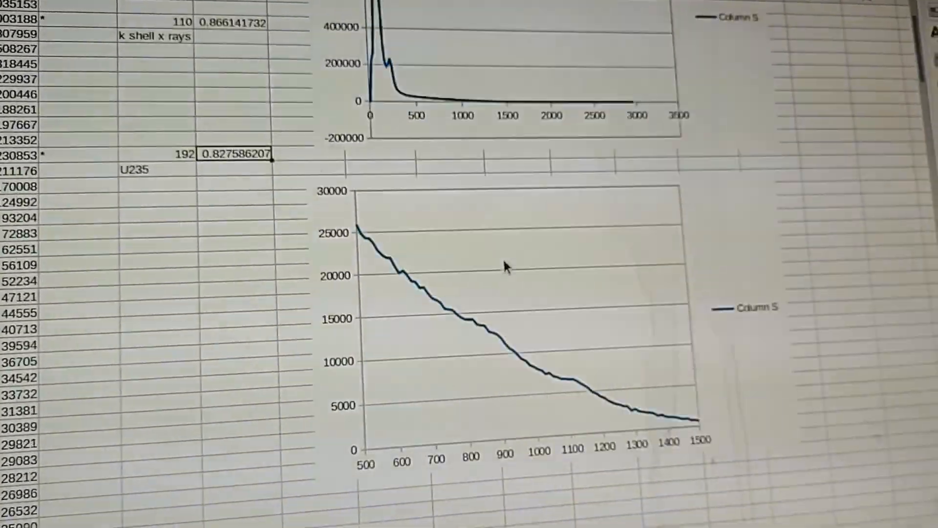
scroll("down", 3)
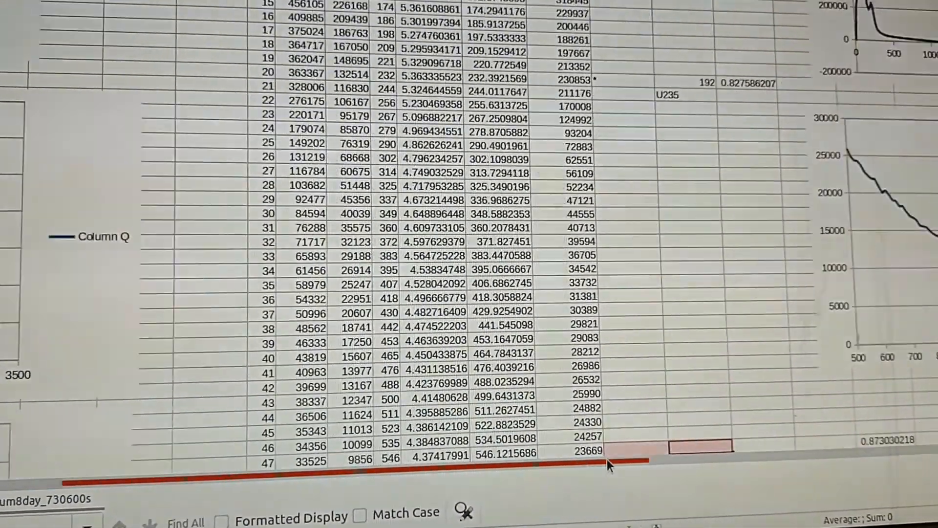
scroll("down", 3)
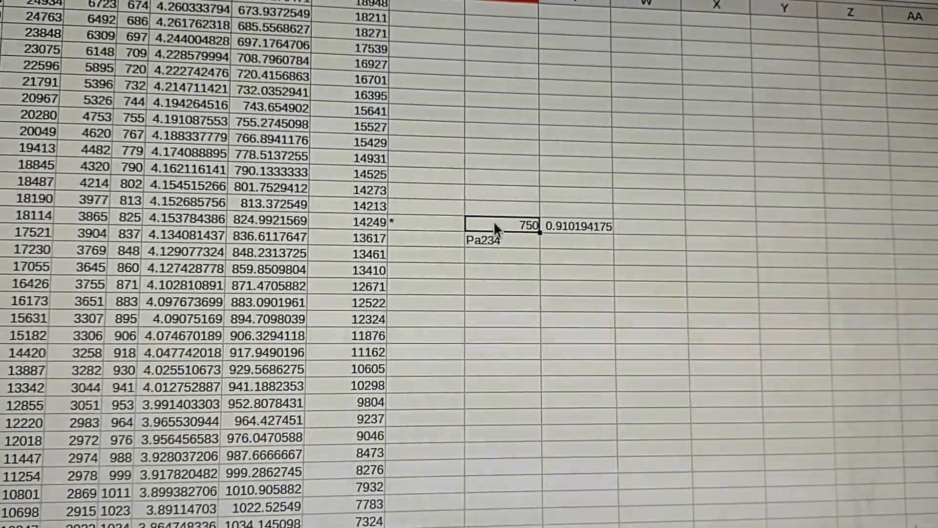
scroll("down", 3)
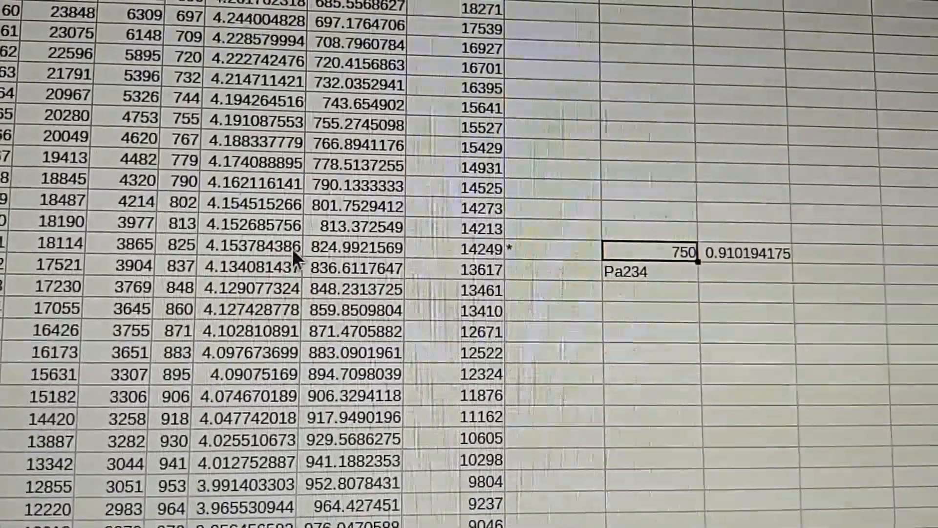
scroll("down", 3)
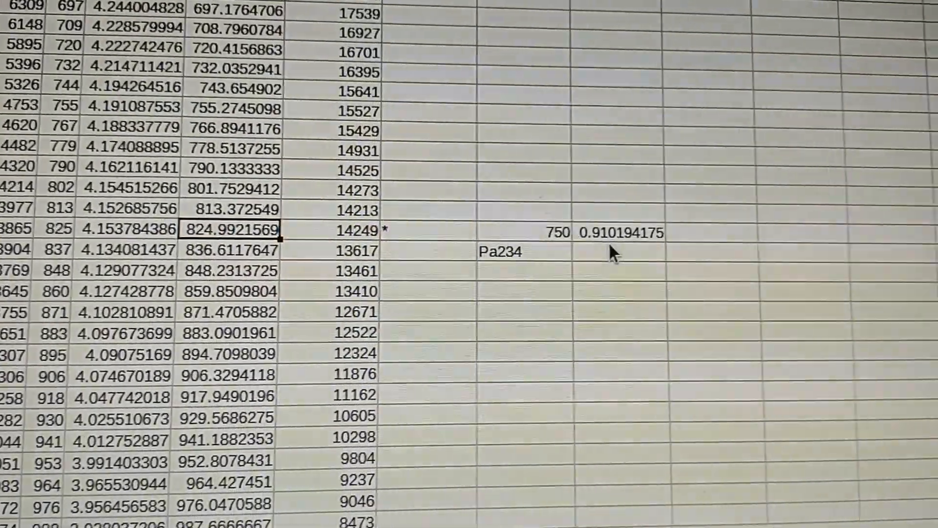
scroll("down", 3)
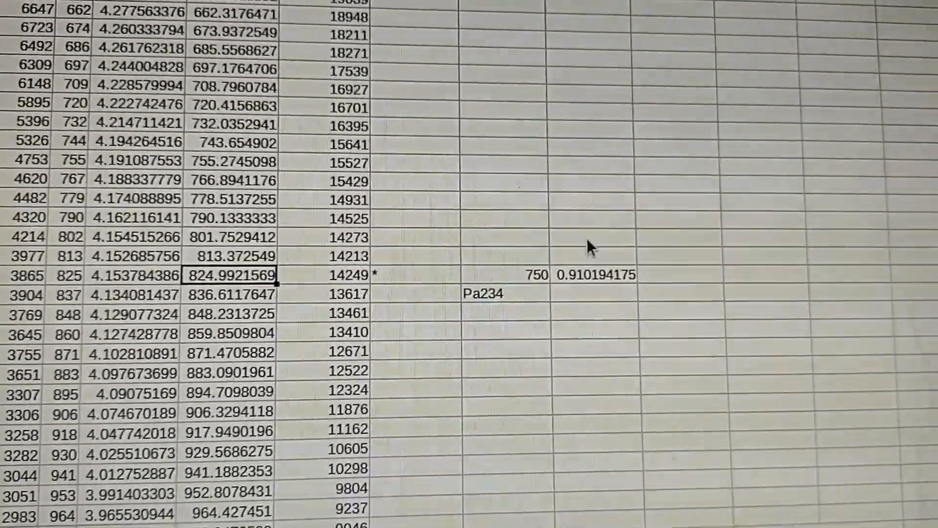
- Scroll to the Pa234 1001 row (ratio 0.888198758) and the 0.873030218 average below the chart
scroll("down", 3)
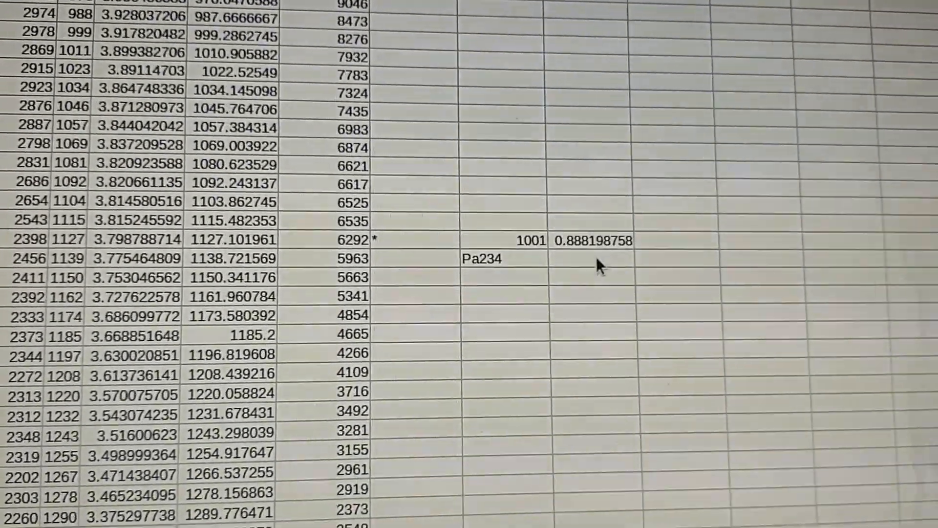
scroll("left", 3)
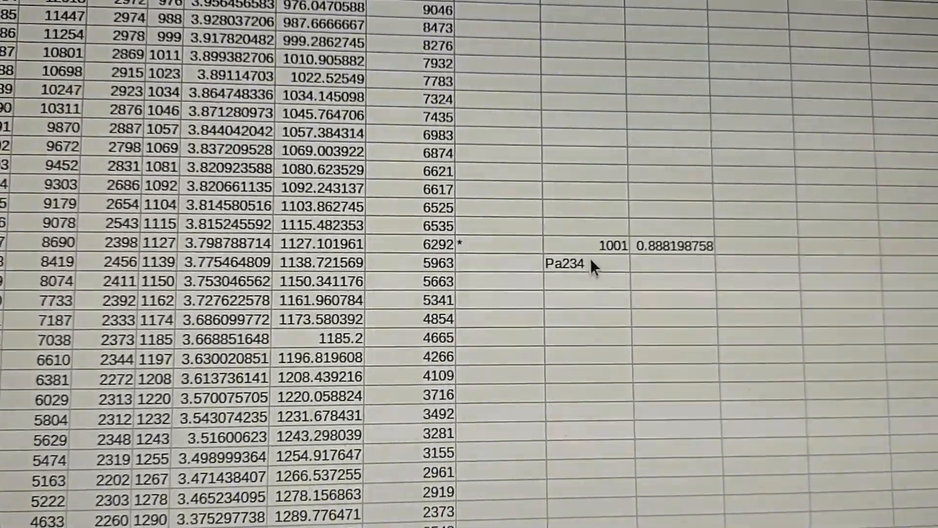
scroll("down", 3)
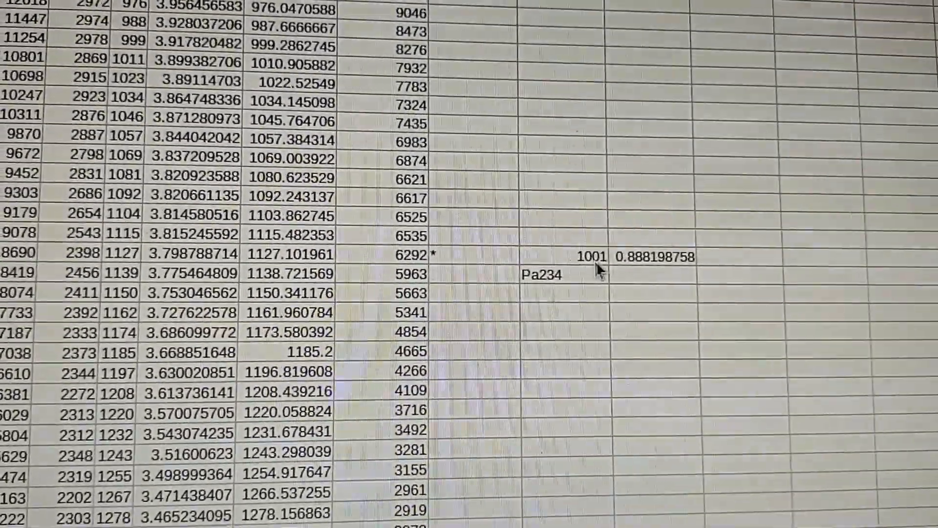
scroll("down", 3)
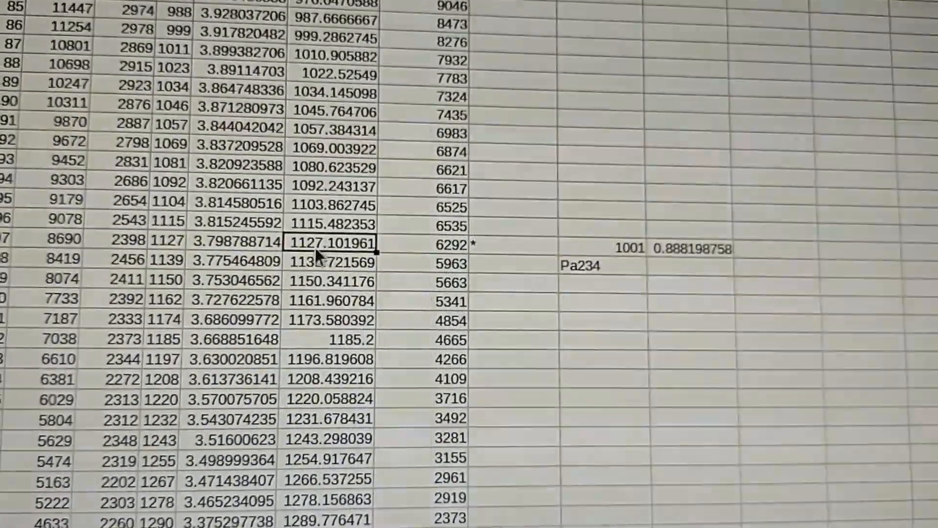
scroll("down", 3)
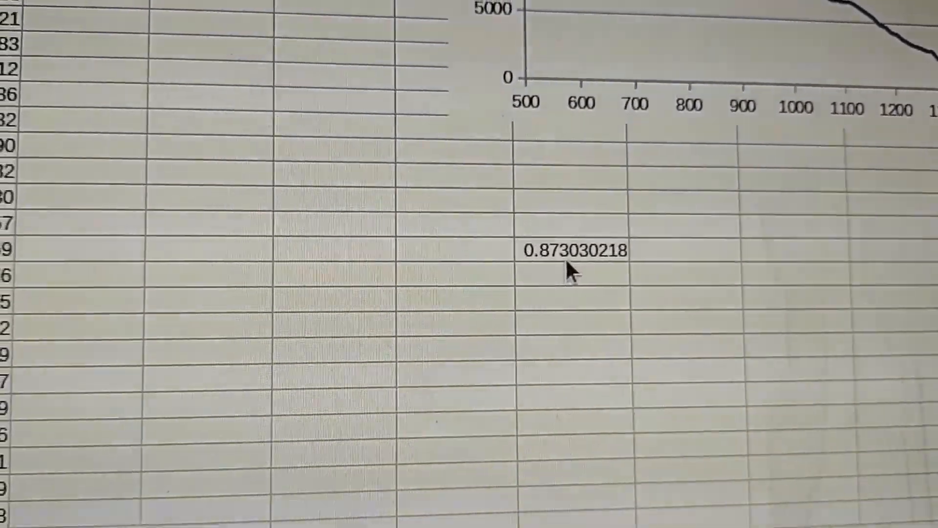
- Scroll the sheet to the U235 192 row (ratio 0.827586207) beside the 500–1300 keV chart
scroll("down", 3)
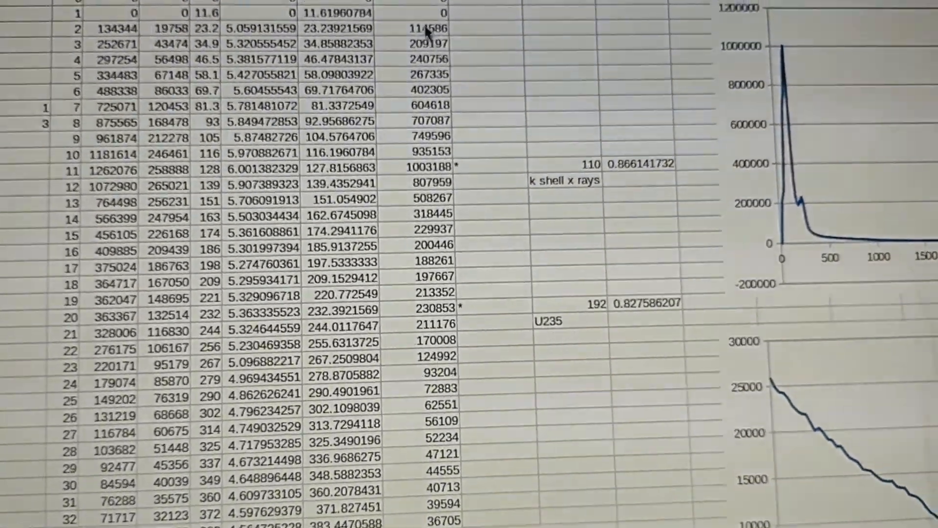
scroll("down", 3)
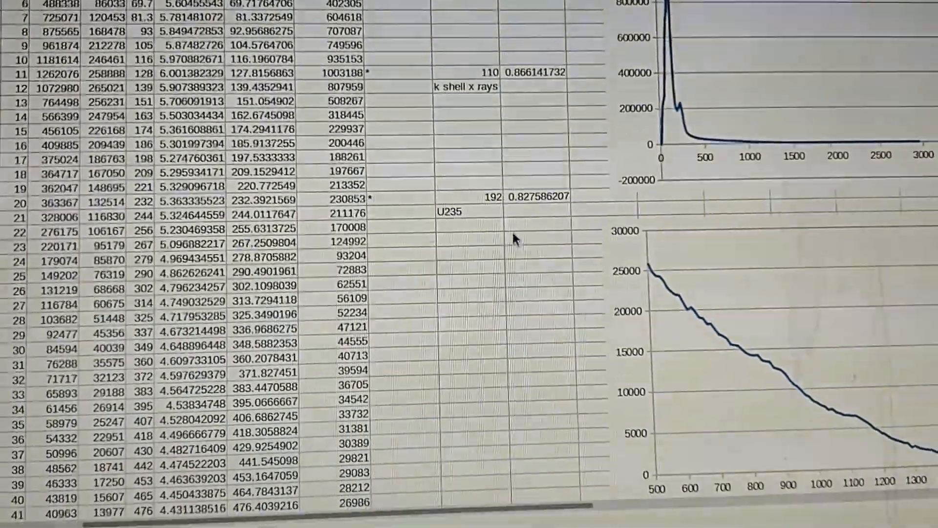
scroll("down", 3)
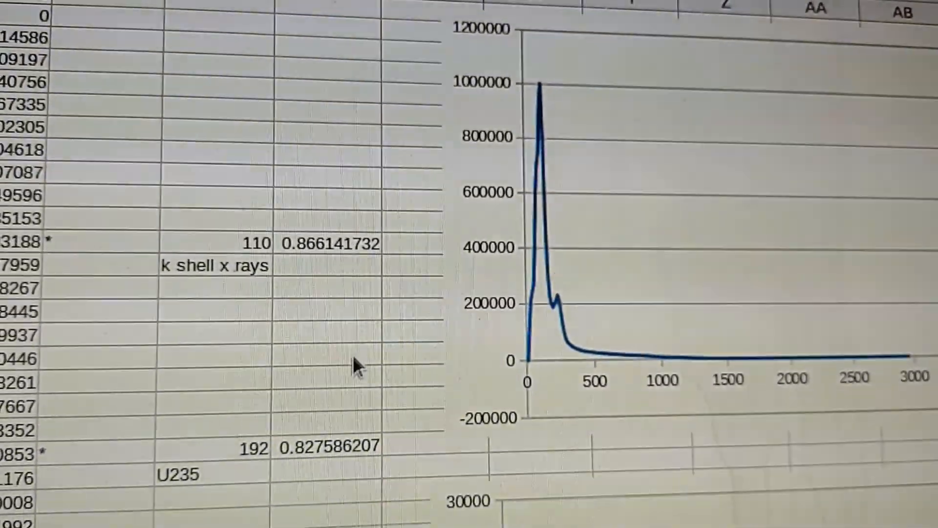
scroll("down", 3)
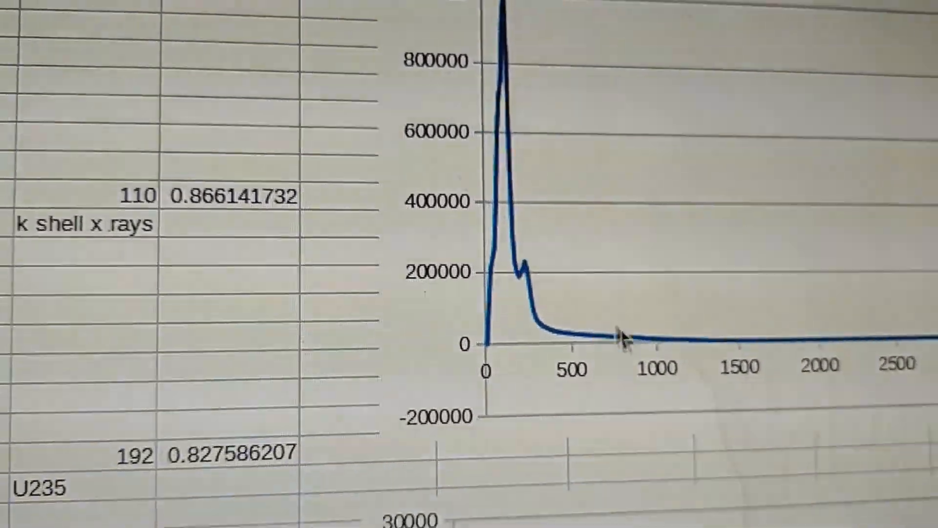
scroll("down", 3)
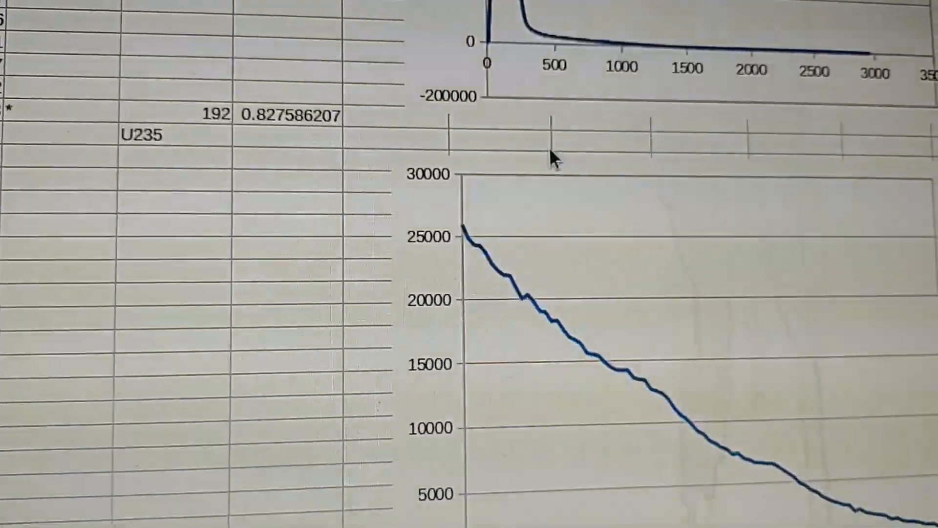